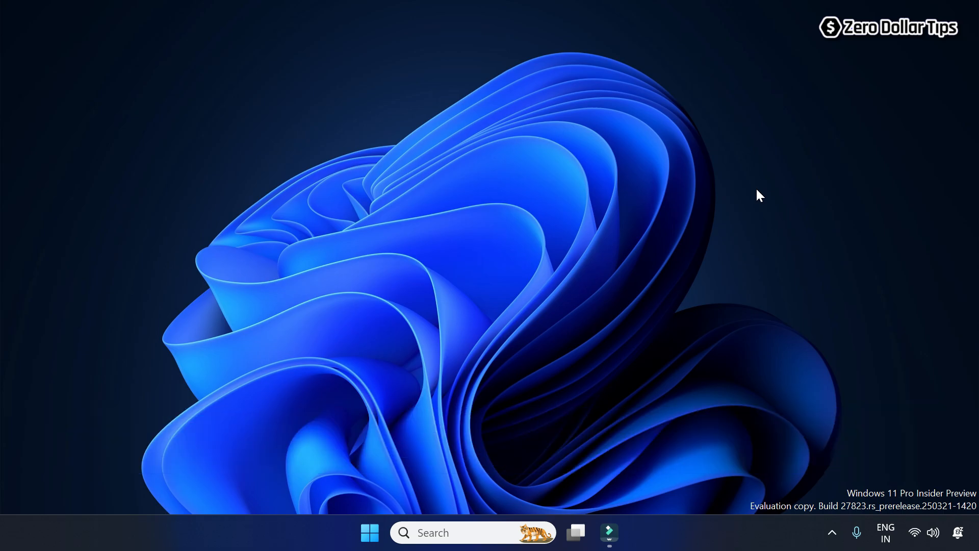
mouse_move(369, 532)
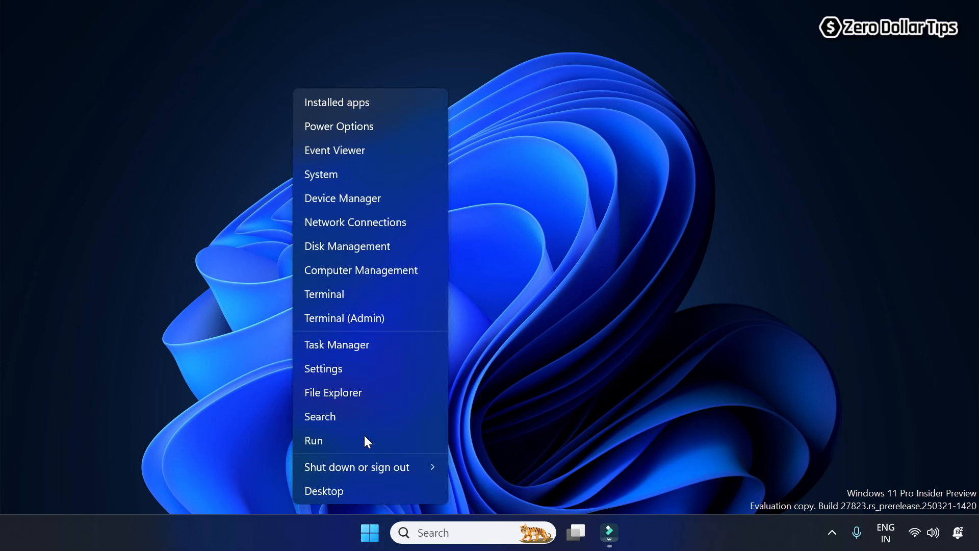
- Open Personalisation > Lock screen in Settings and scroll to the screen saver link
left_click(323, 368)
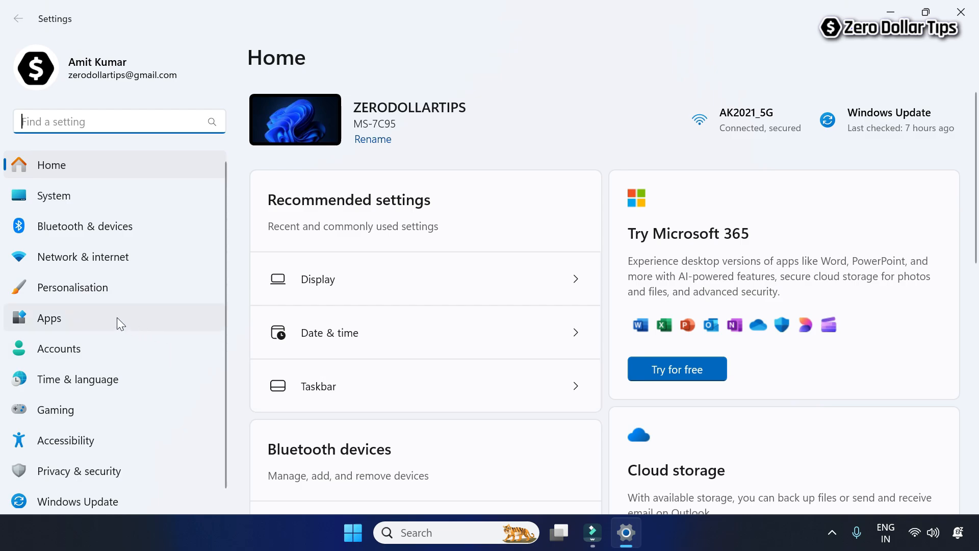
left_click(72, 287)
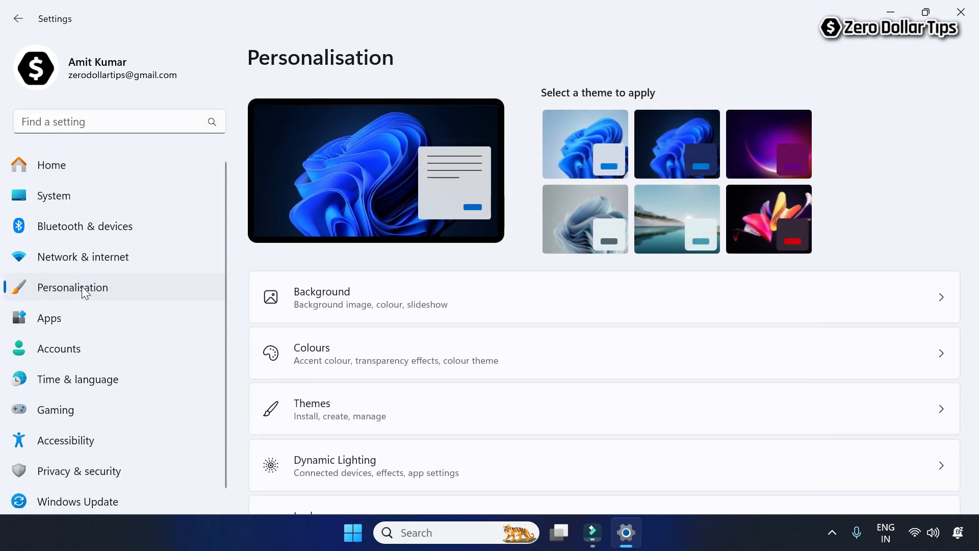
scroll("down", 3)
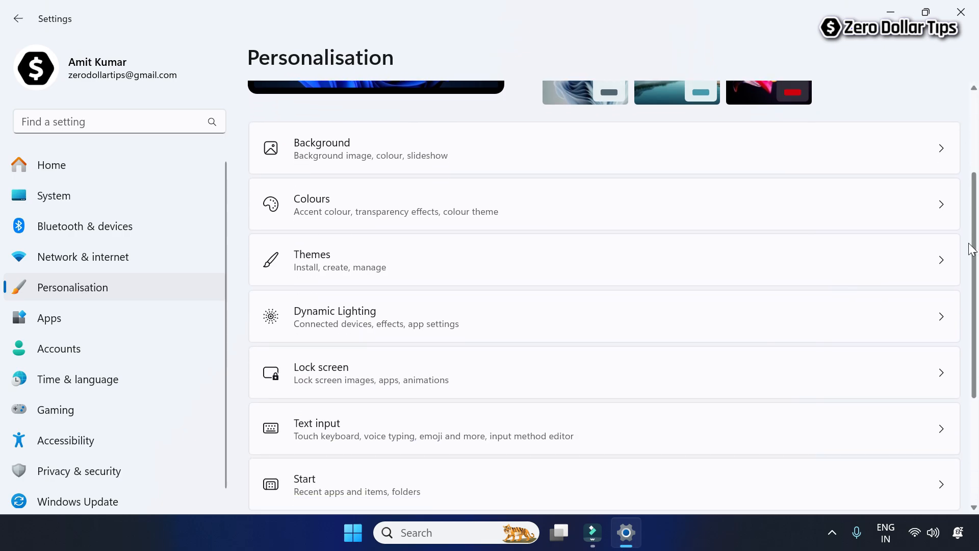
scroll("down", 3)
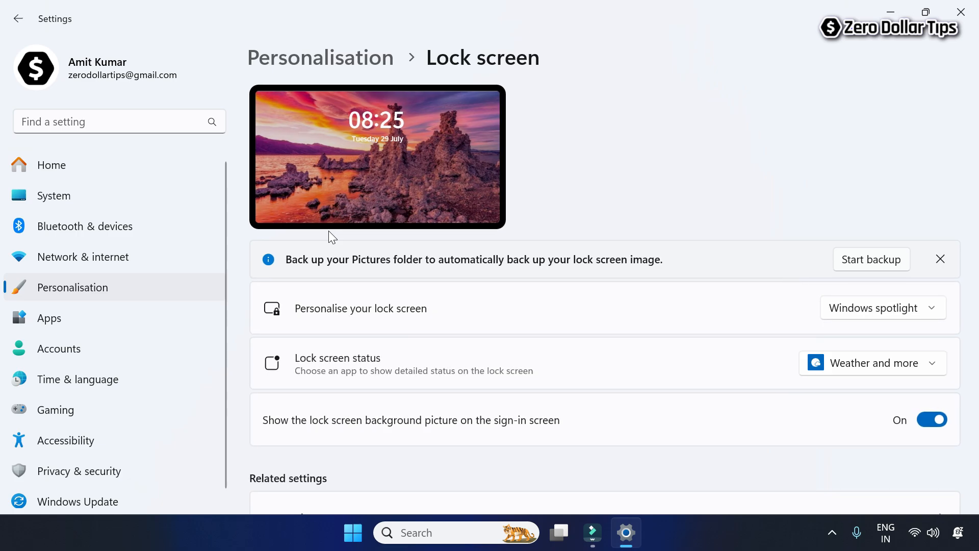
scroll("down", 3)
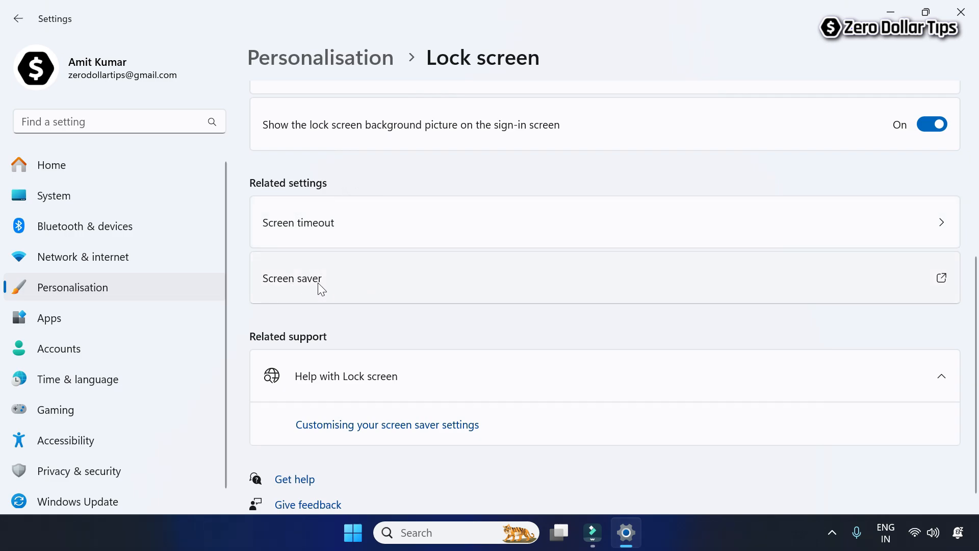
- Open Screen Saver Settings and keep the screen saver set to (None)
left_click(292, 278)
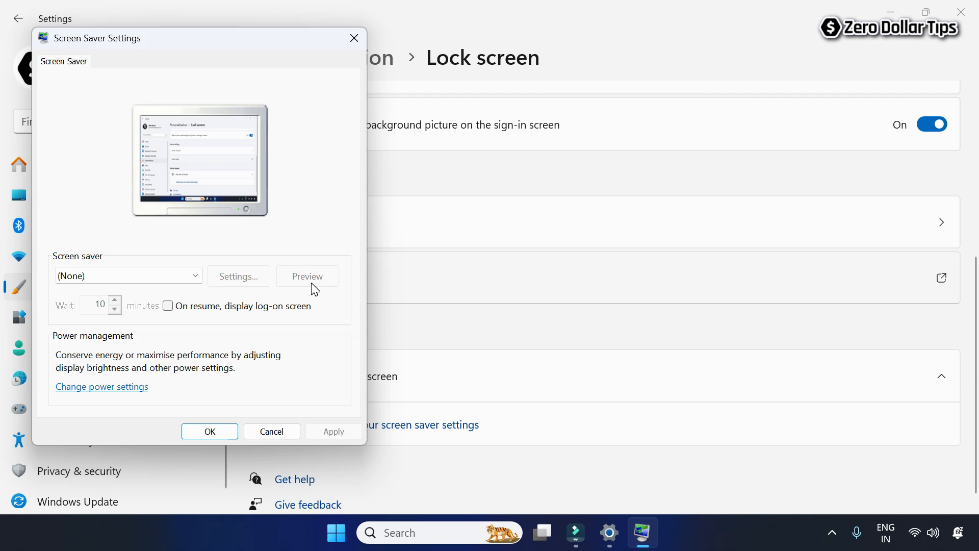
mouse_move(167, 64)
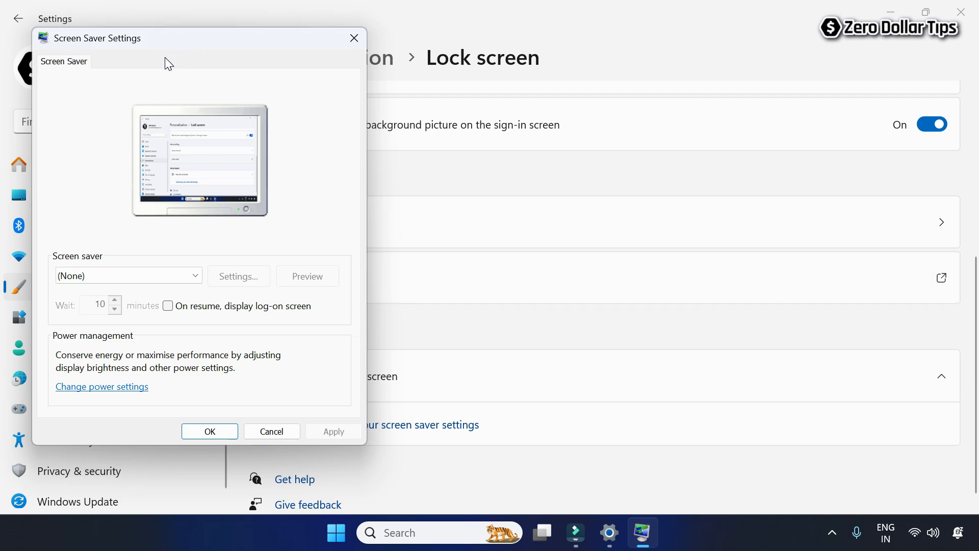
left_click(128, 276)
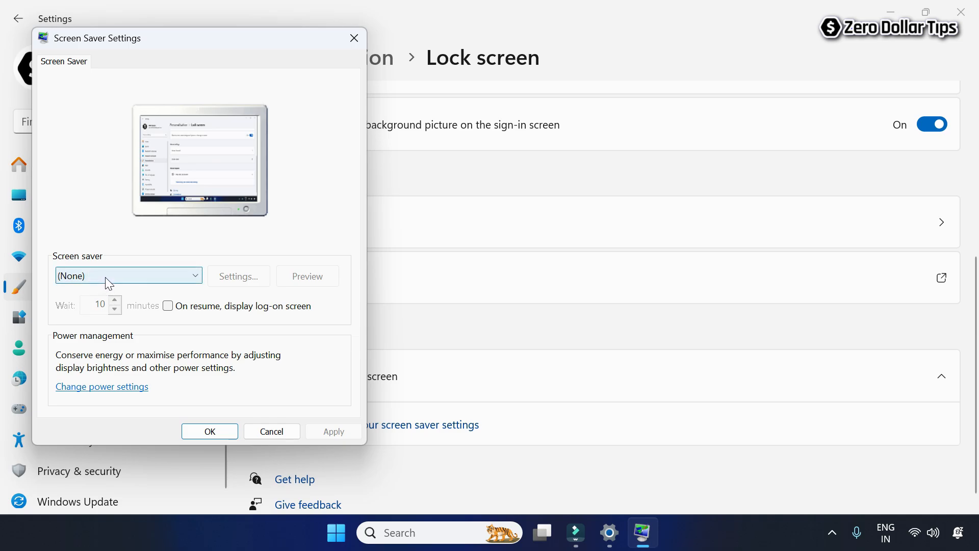
left_click(128, 275)
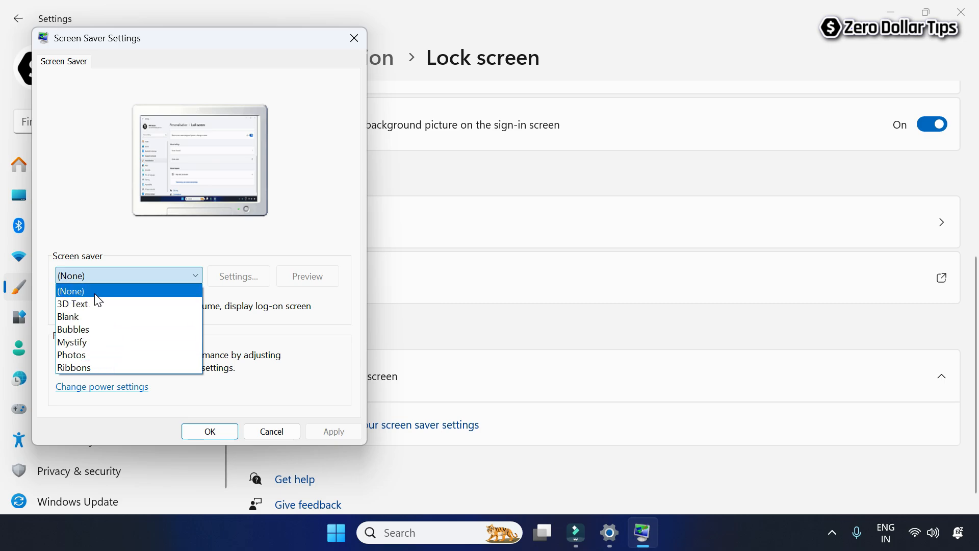
left_click(71, 292)
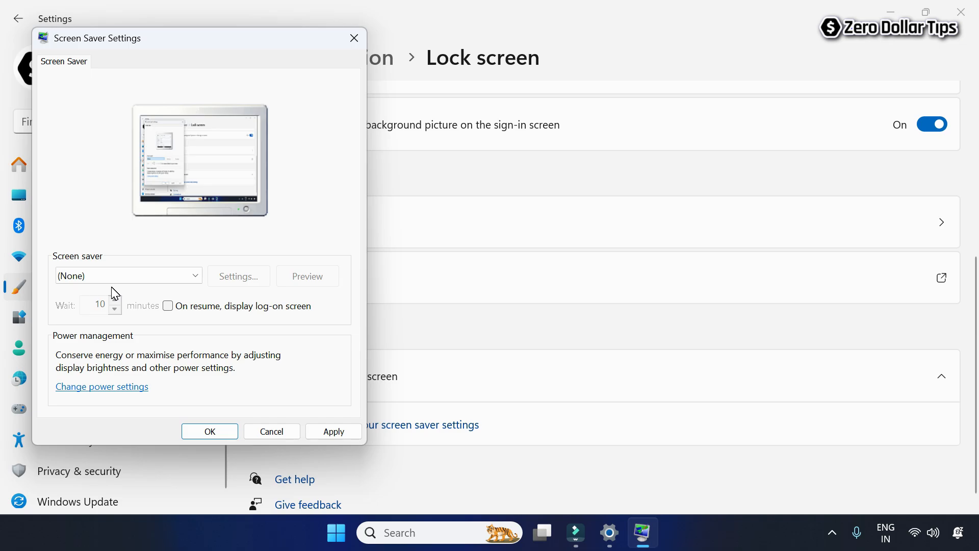
mouse_move(127, 307)
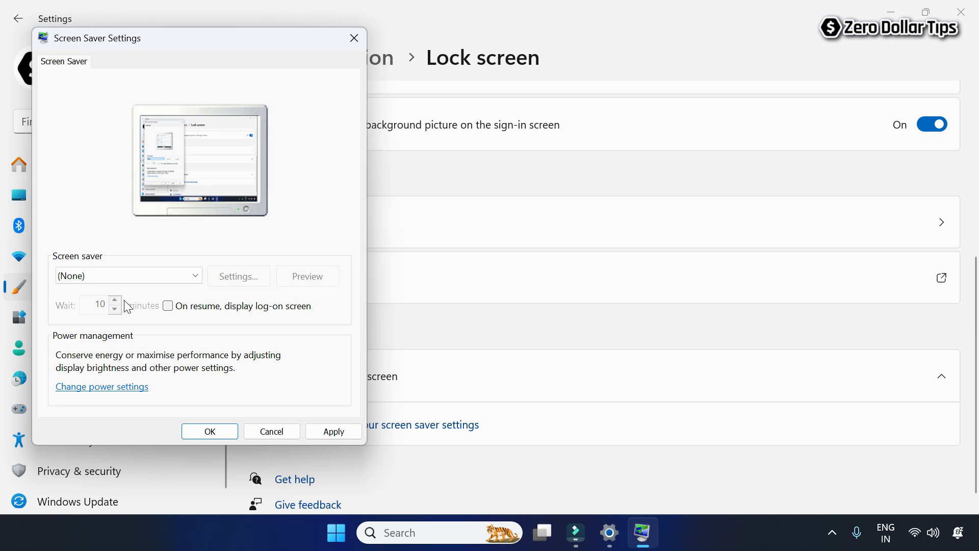
mouse_move(242, 317)
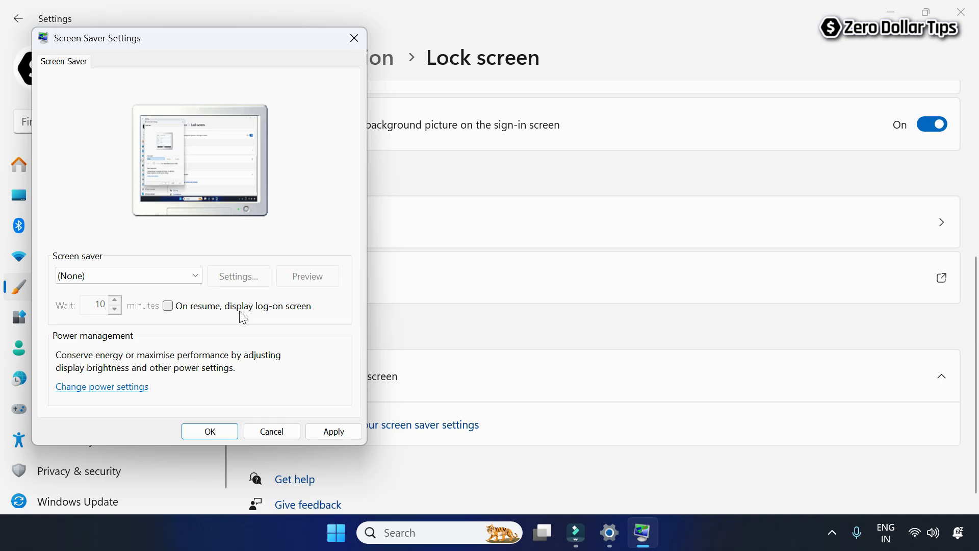
mouse_move(320, 315)
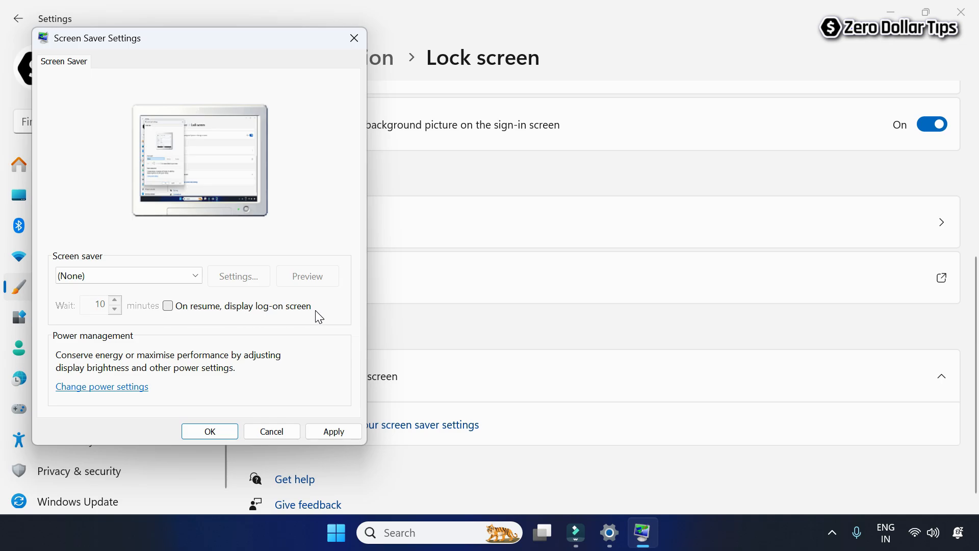
- Set a 15-minute wait with 'On resume, display log-on screen' ticked, and apply
left_click(168, 306)
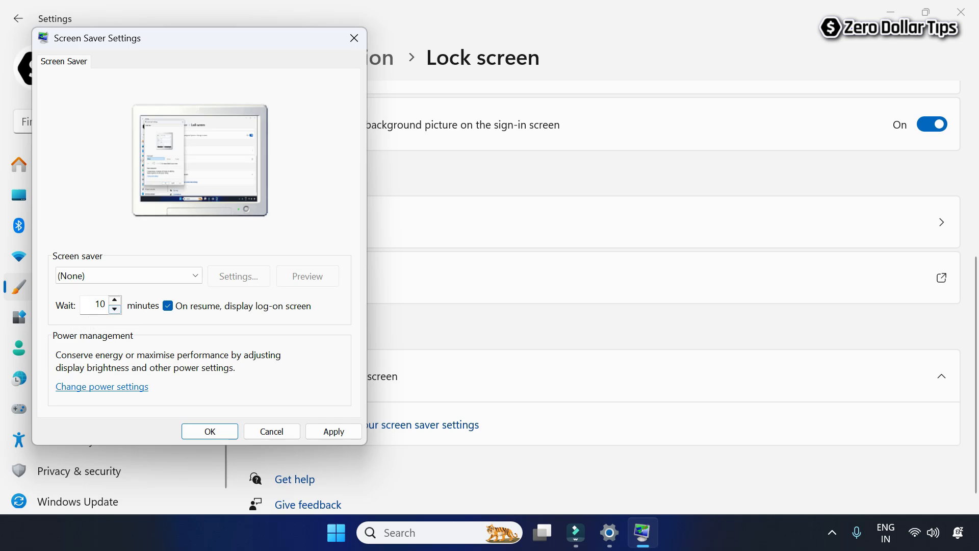
left_click(114, 301)
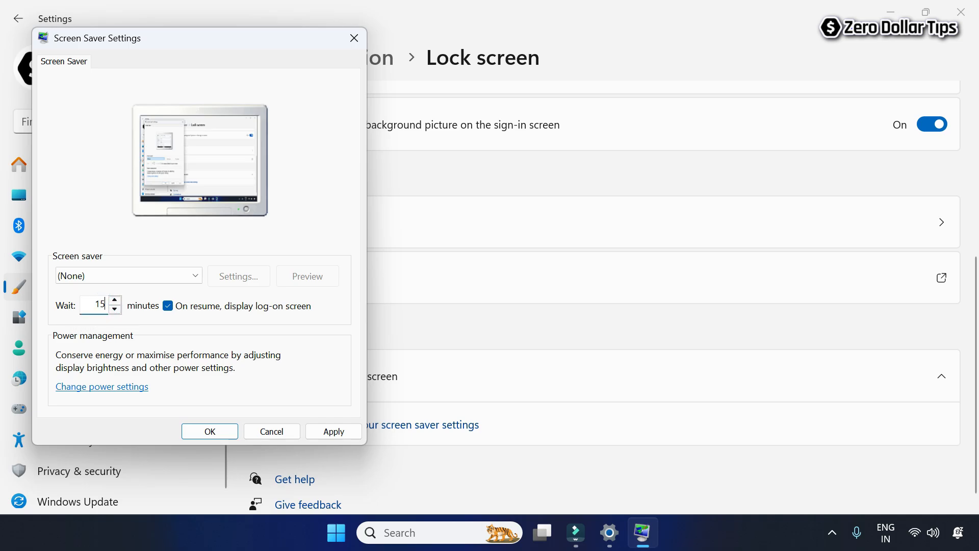
mouse_move(136, 322)
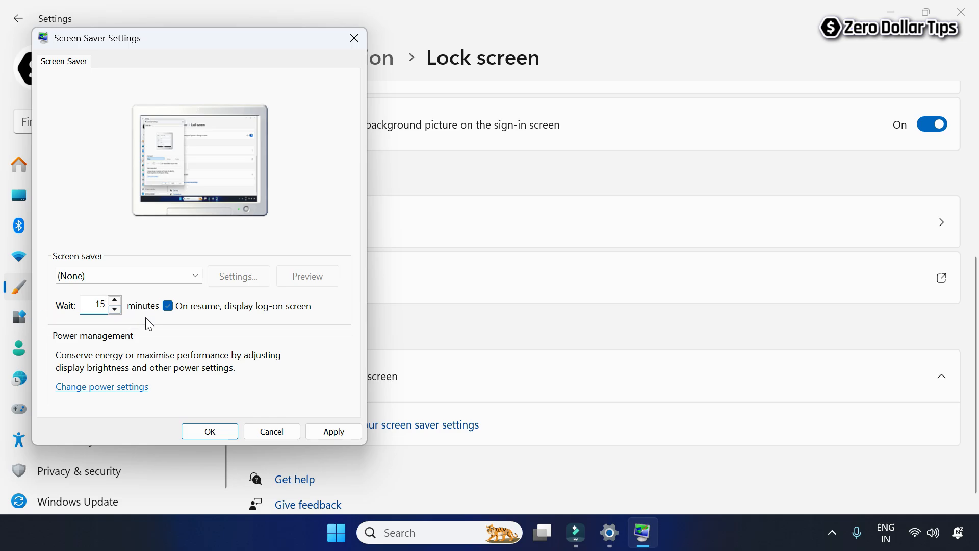
left_click(95, 305)
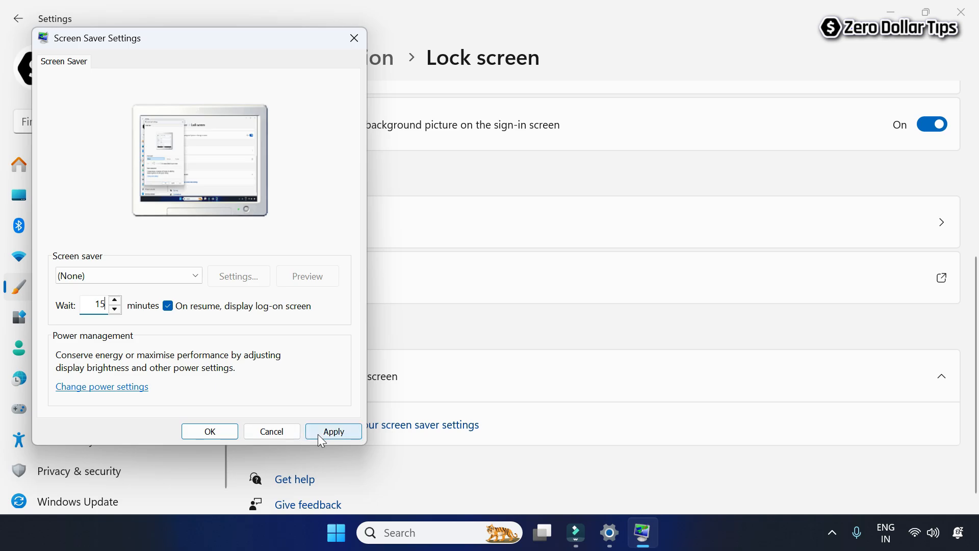
left_click(209, 431)
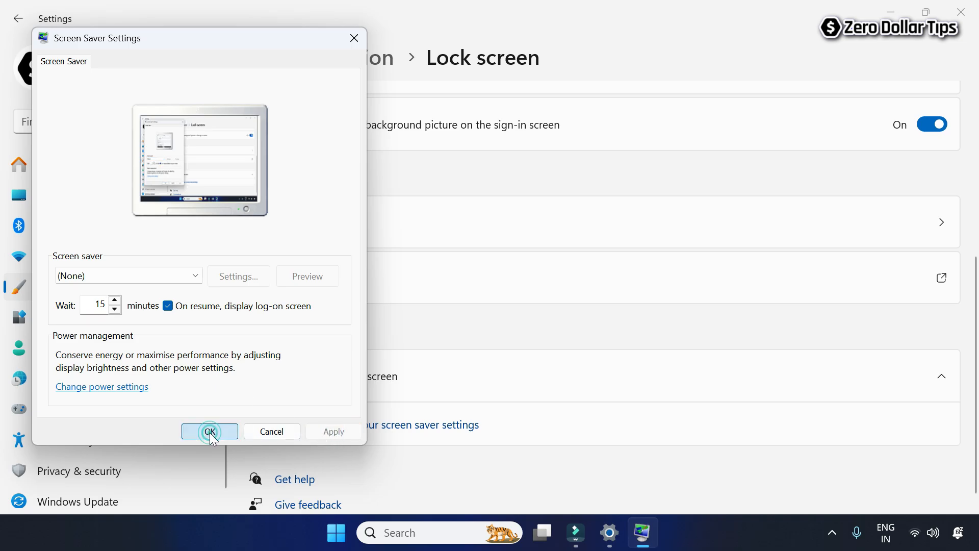
- Close the Screen Saver Settings dialog and Windows Settings to show the desktop
left_click(209, 432)
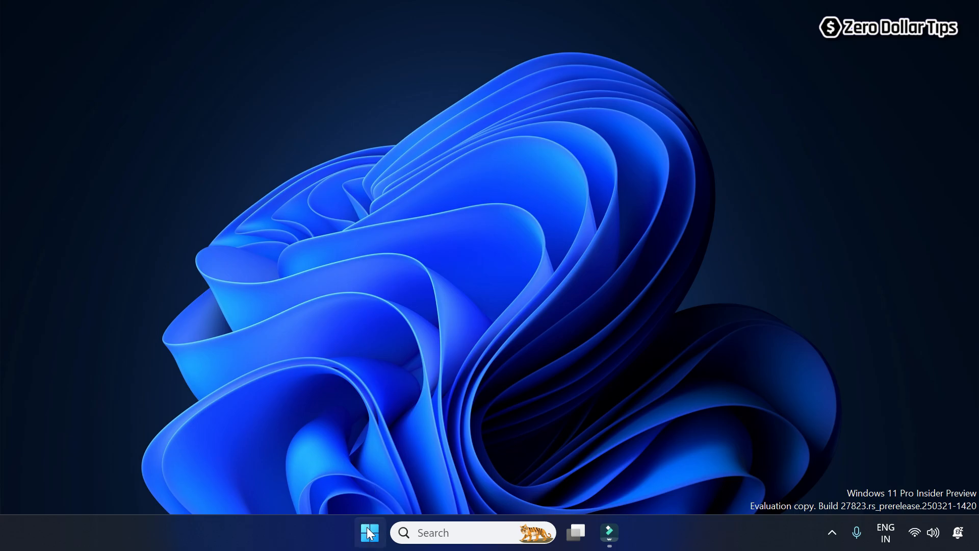
- Reopen Settings from the Start right-click menu and go to Accounts > Sign-in options
right_click(369, 533)
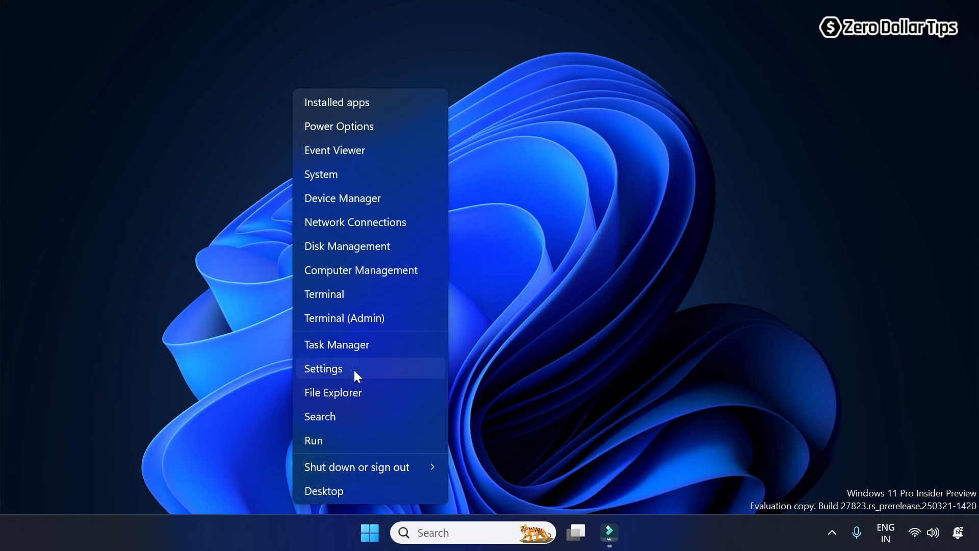
left_click(322, 368)
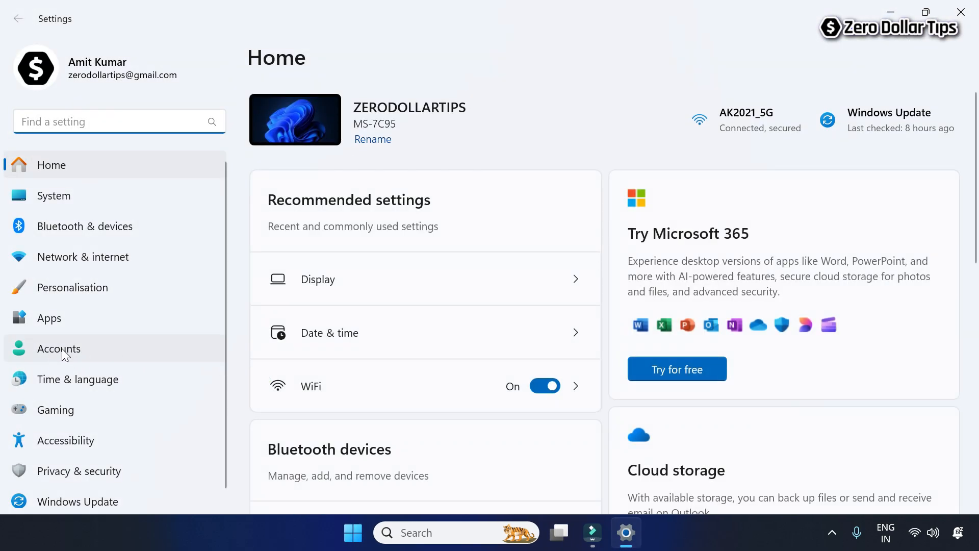
left_click(59, 349)
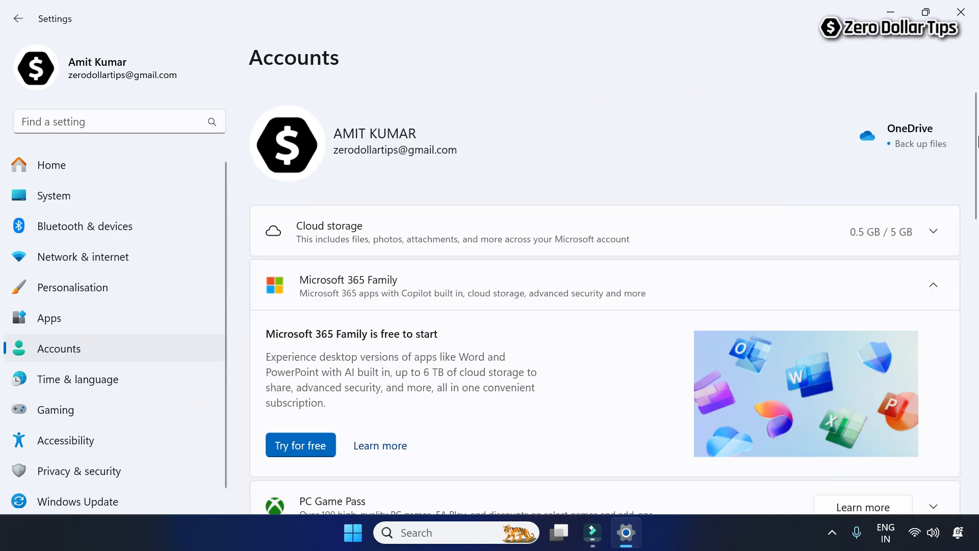
scroll("down", 3)
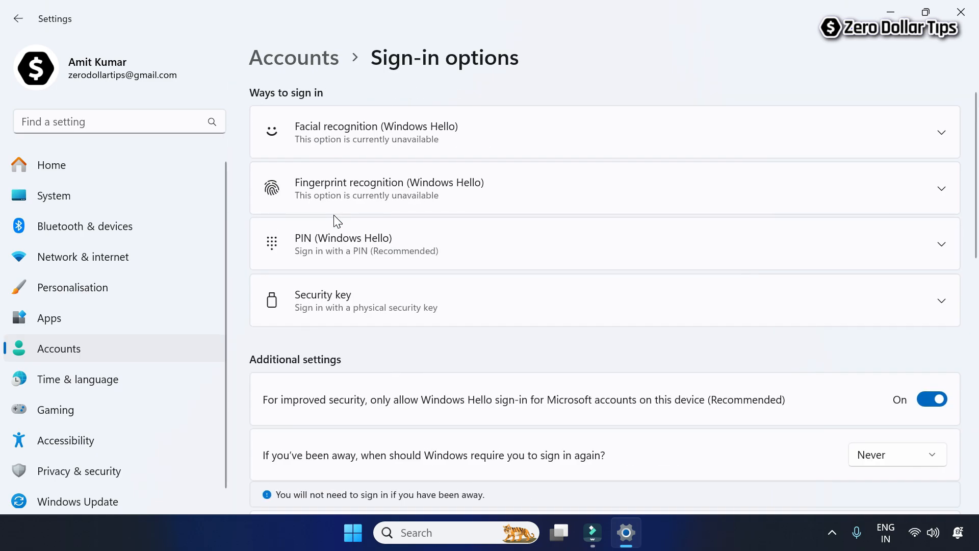
- Set 'If you've been away' to 'When PC wakes up from sleep' instead of Never
scroll("down", 3)
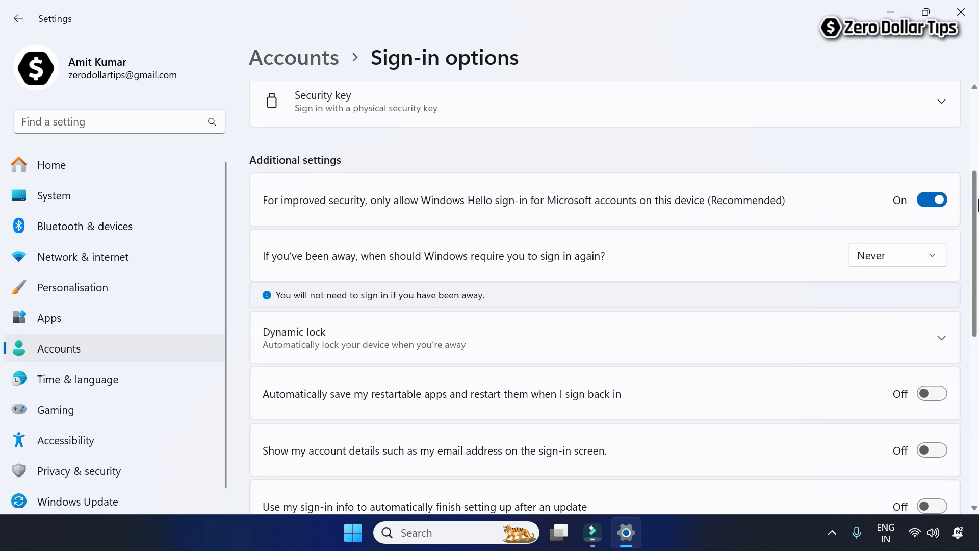
scroll("down", 3)
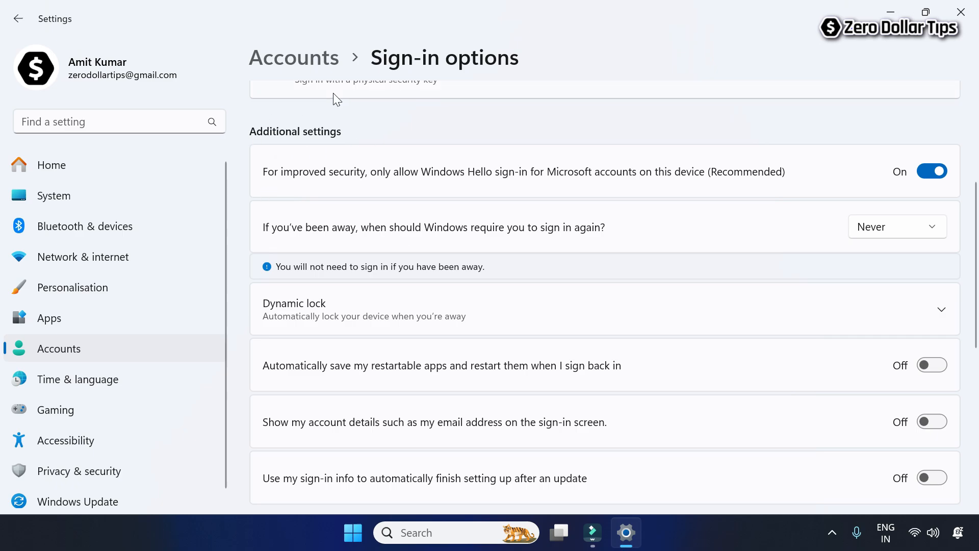
mouse_move(278, 247)
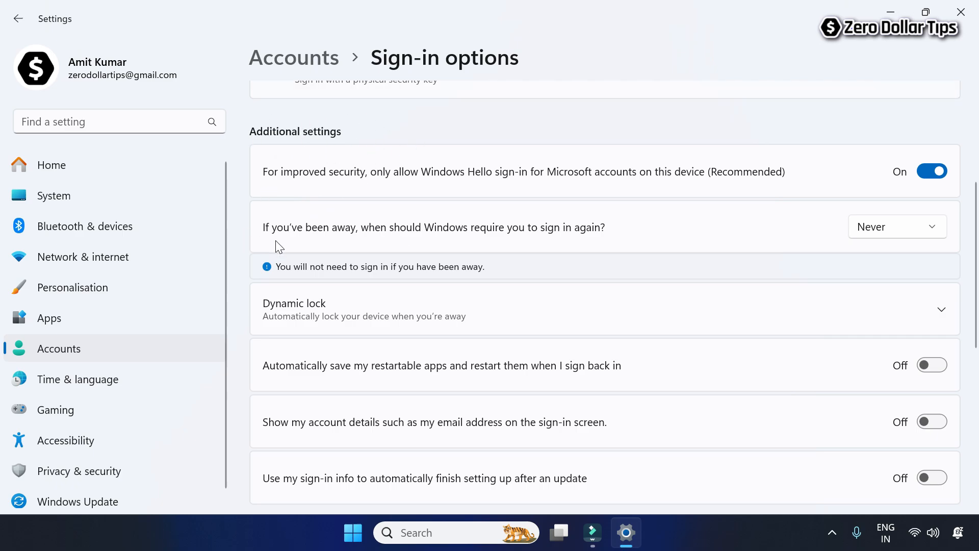
mouse_move(443, 240)
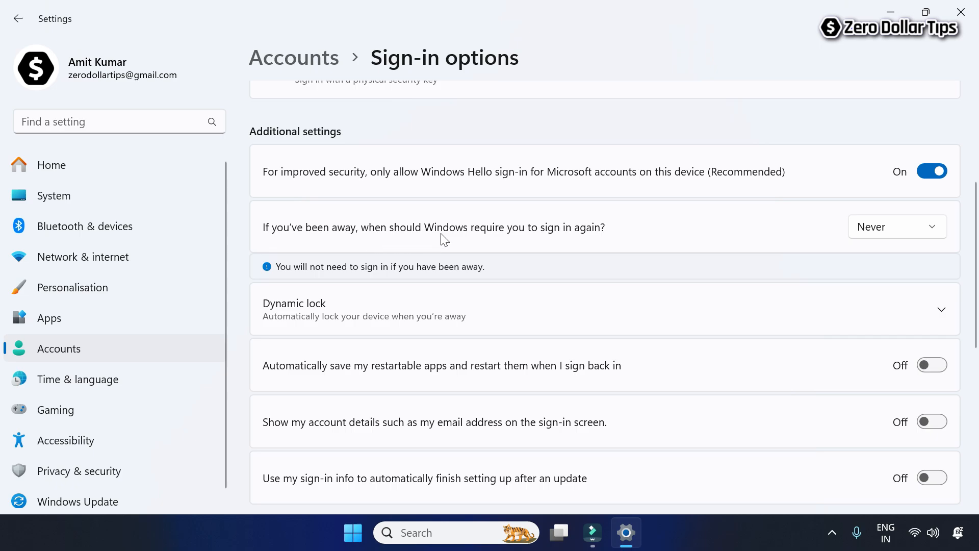
mouse_move(624, 243)
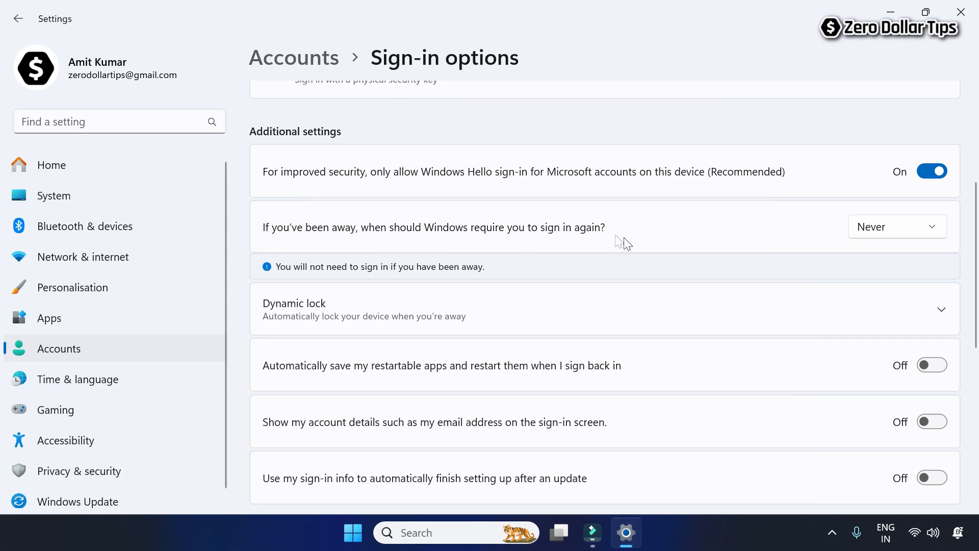
mouse_move(586, 252)
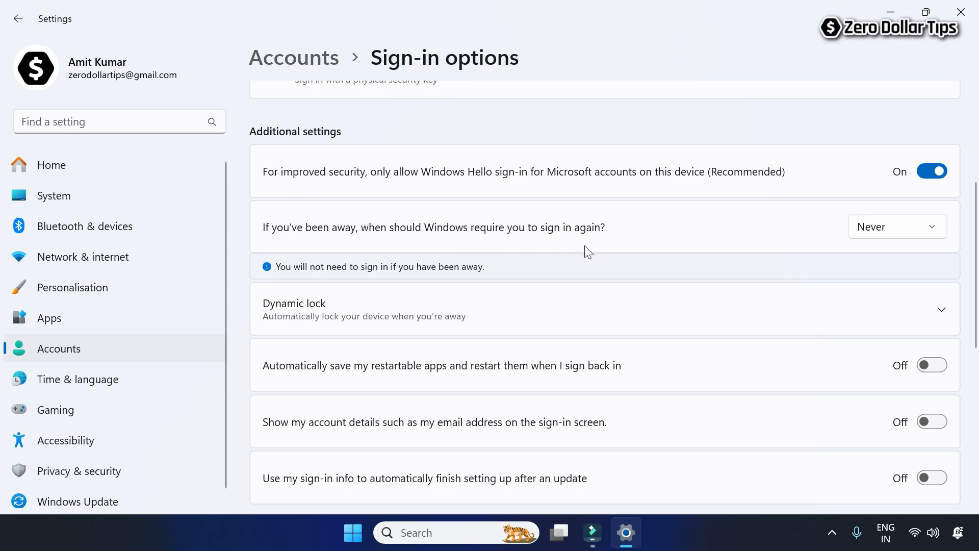
mouse_move(889, 243)
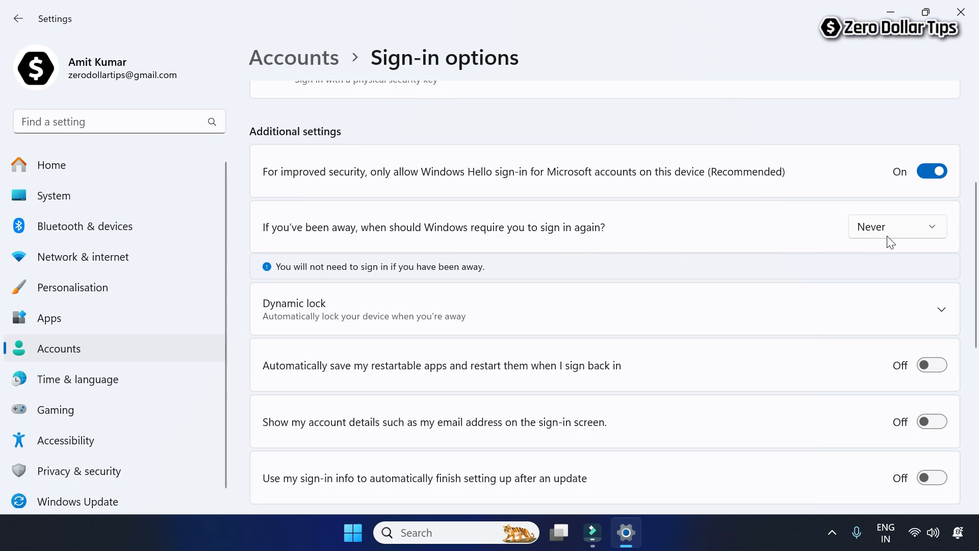
left_click(896, 226)
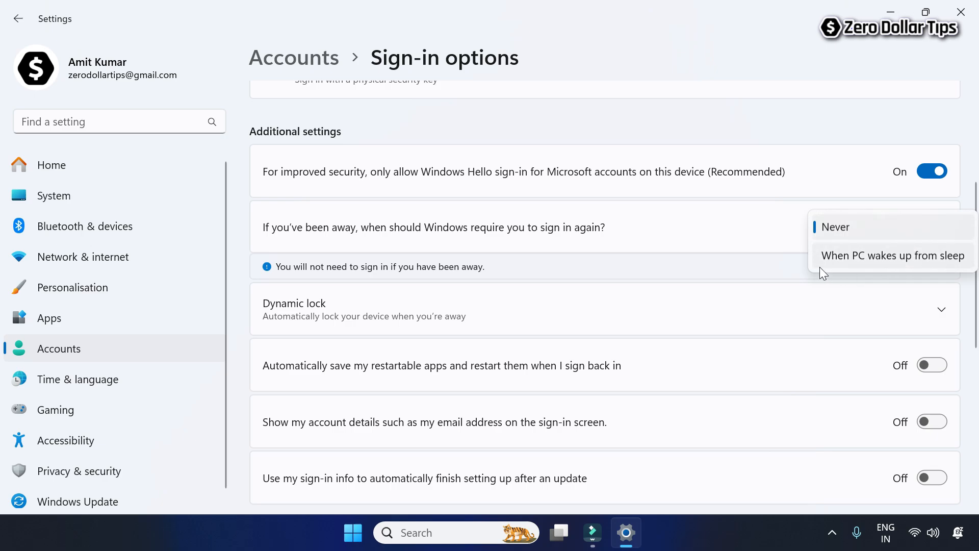
mouse_move(915, 264)
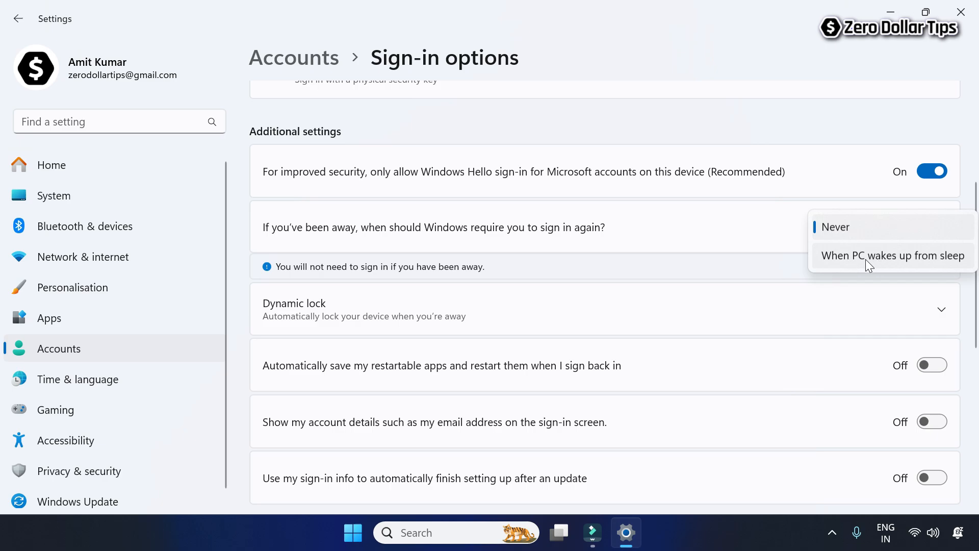
left_click(892, 255)
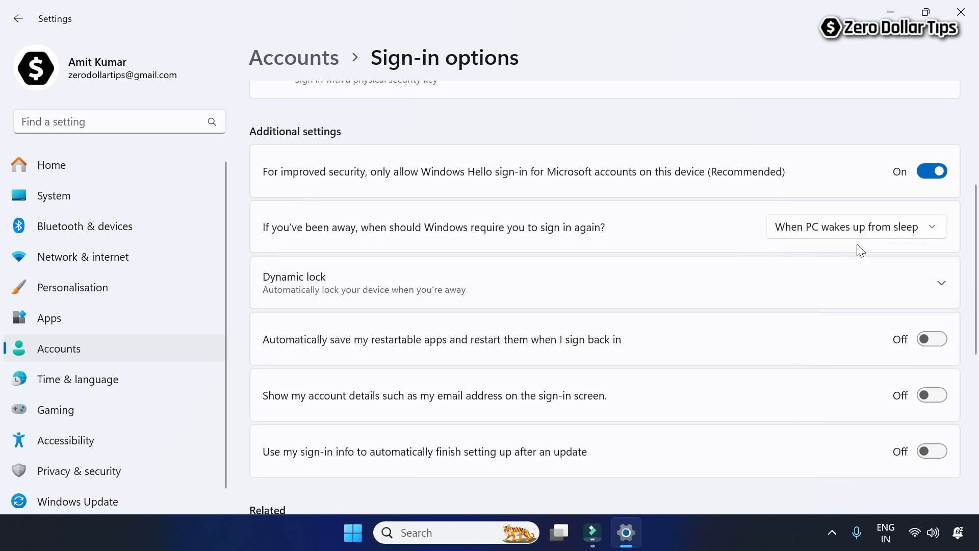
mouse_move(879, 250)
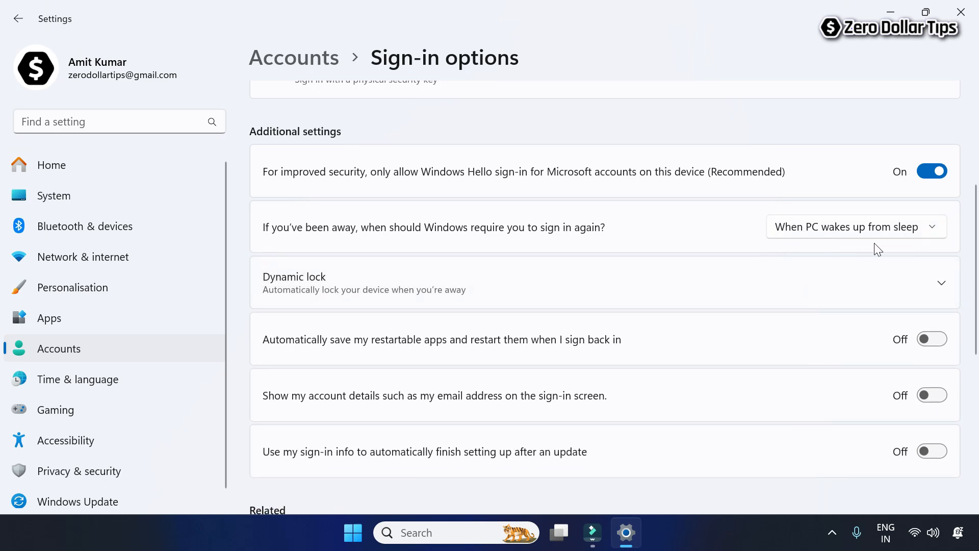